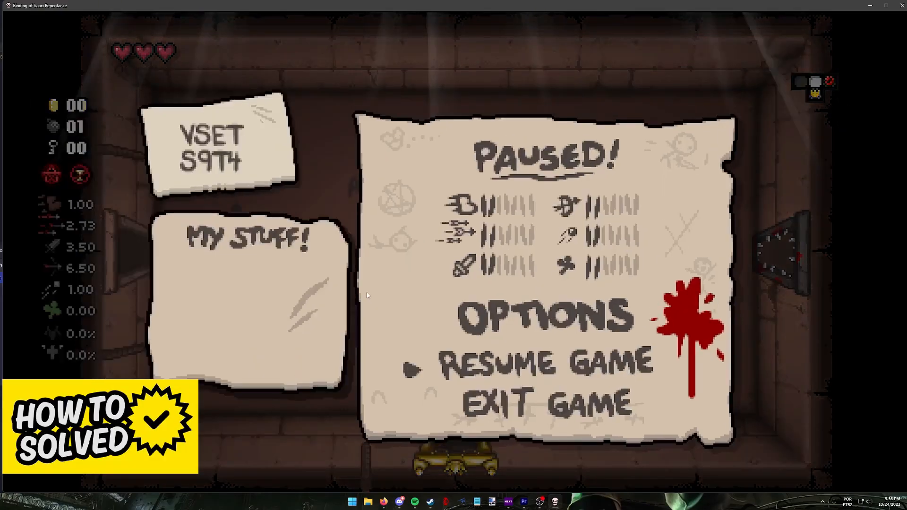
Resume the paused run, walk Isaac up and down the room, then bring up the overlay.
click(544, 362)
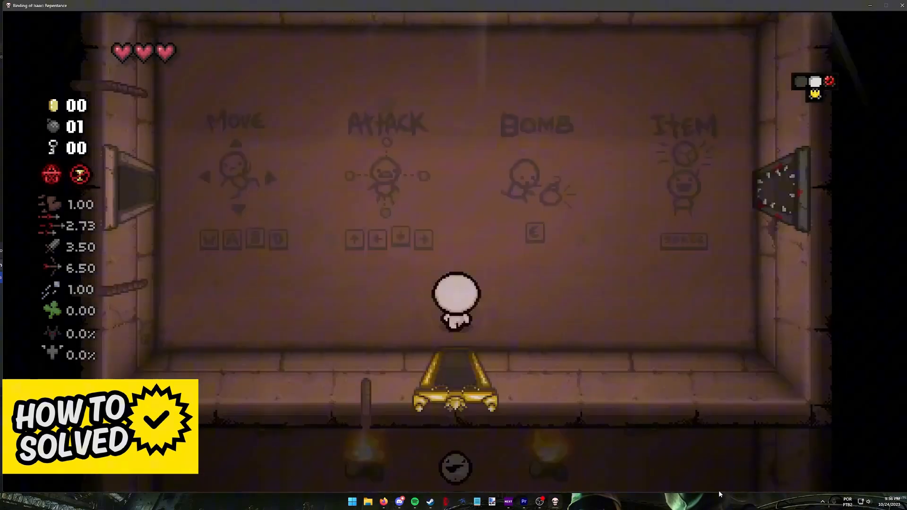
key(w)
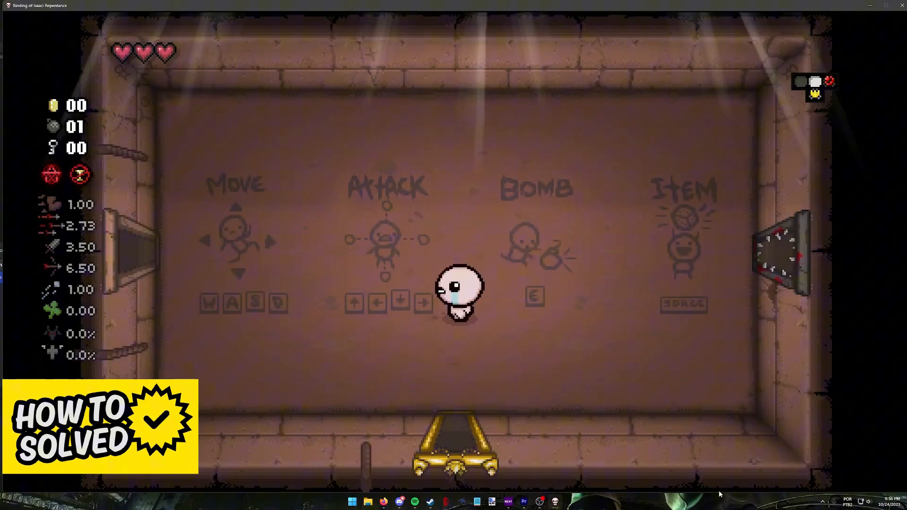
key(s)
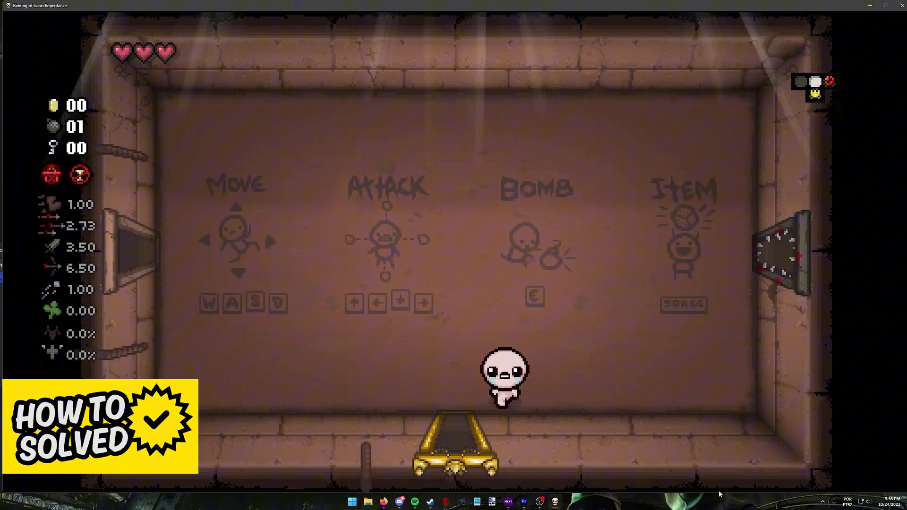
key(shift+tab)
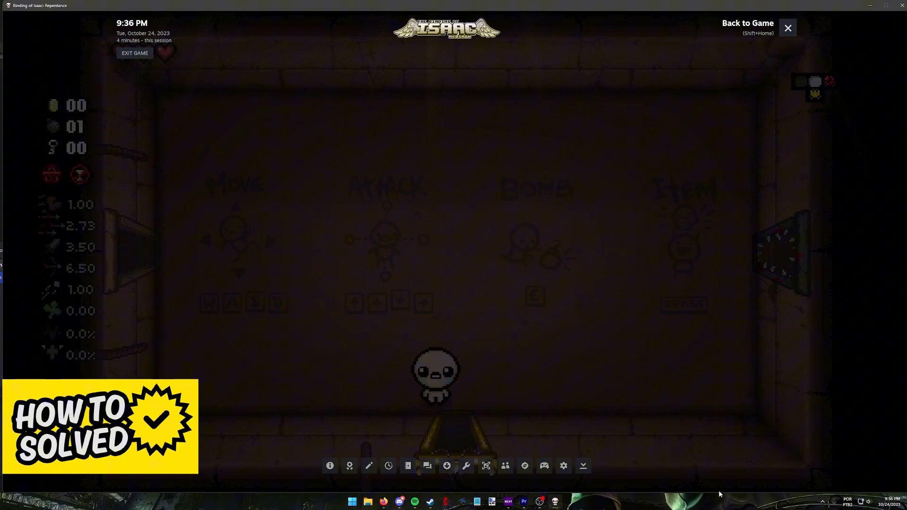
mouse_move(566, 409)
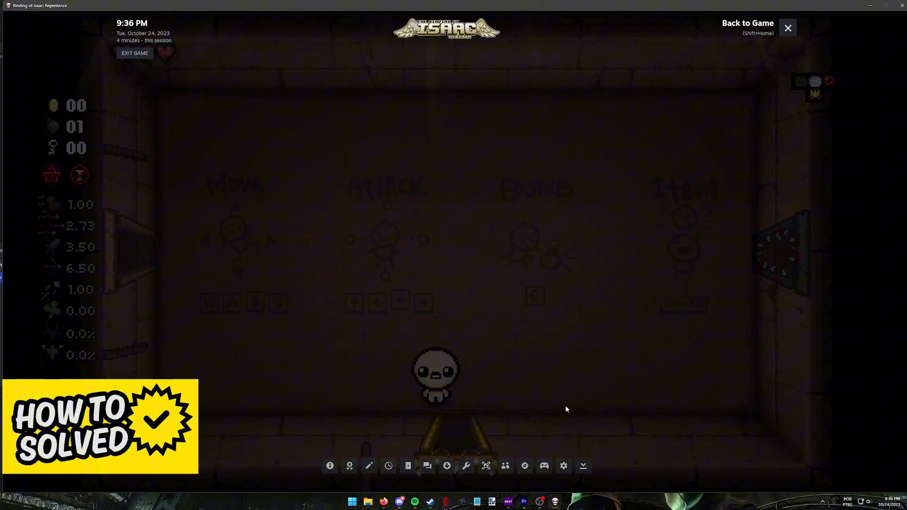
mouse_move(563, 466)
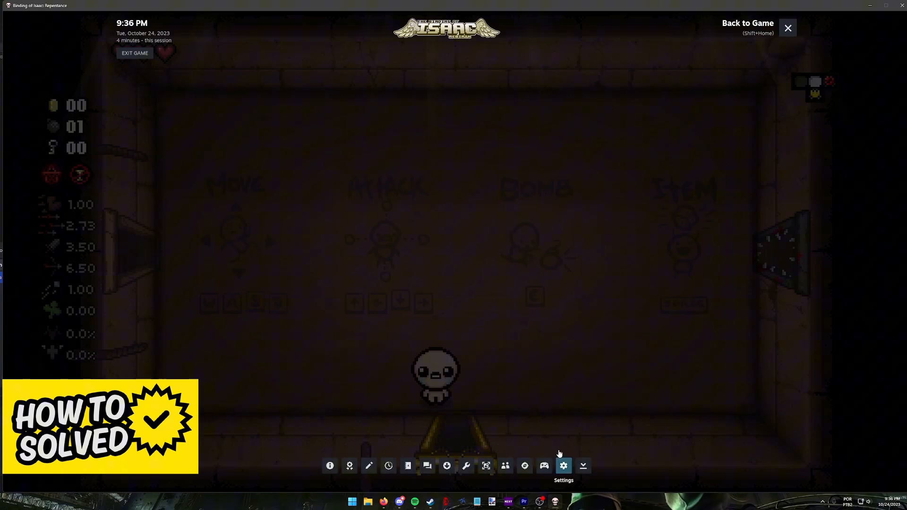
Toggle 'Enable the Steam Overlay while in-game' off and back on, then close Settings.
click(563, 466)
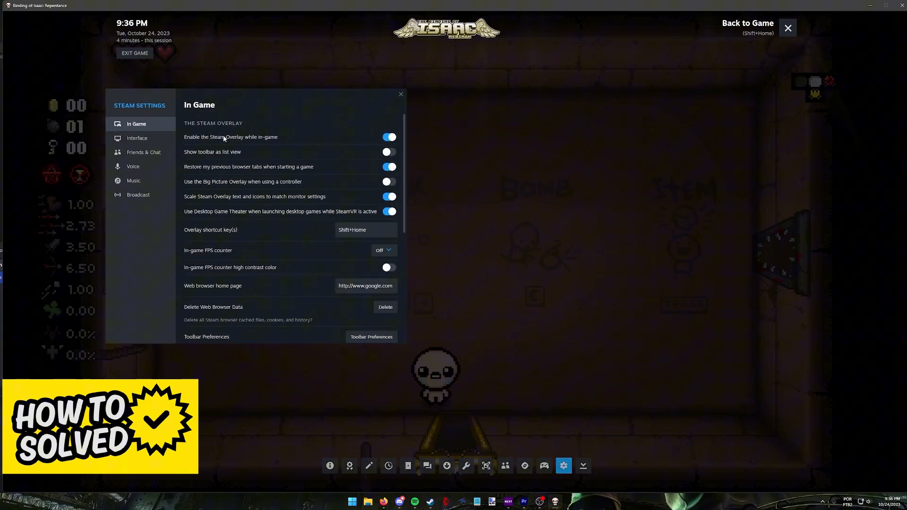
click(388, 137)
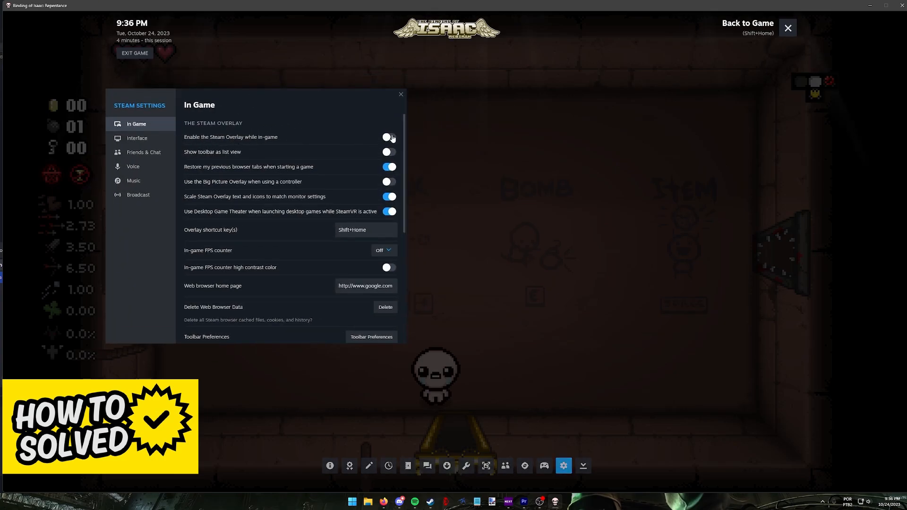
click(389, 137)
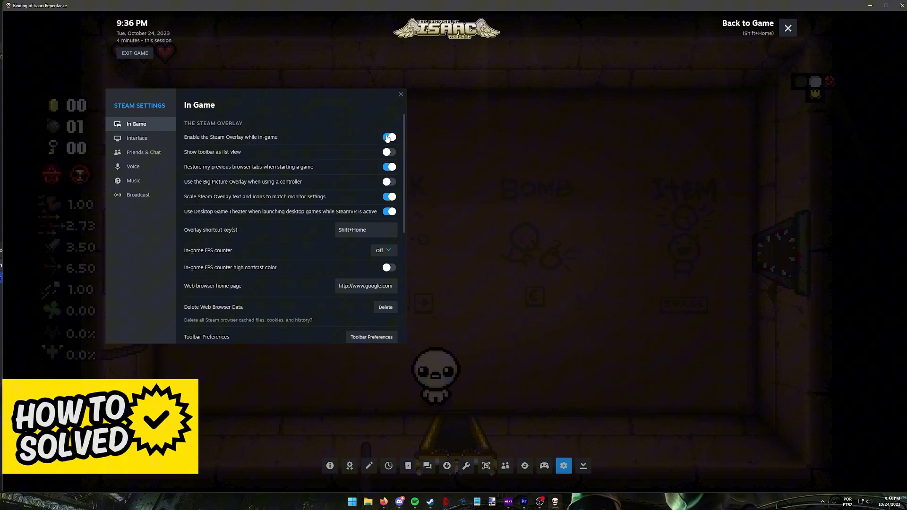
click(389, 137)
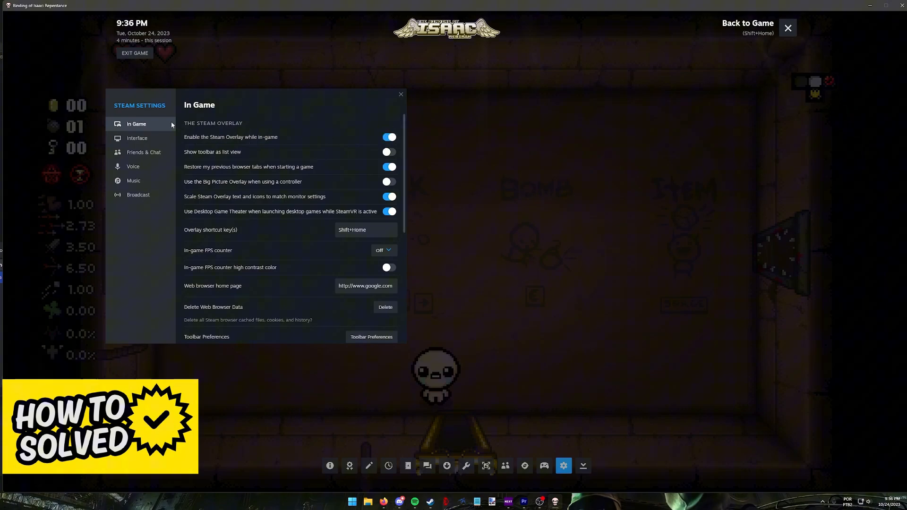
click(143, 152)
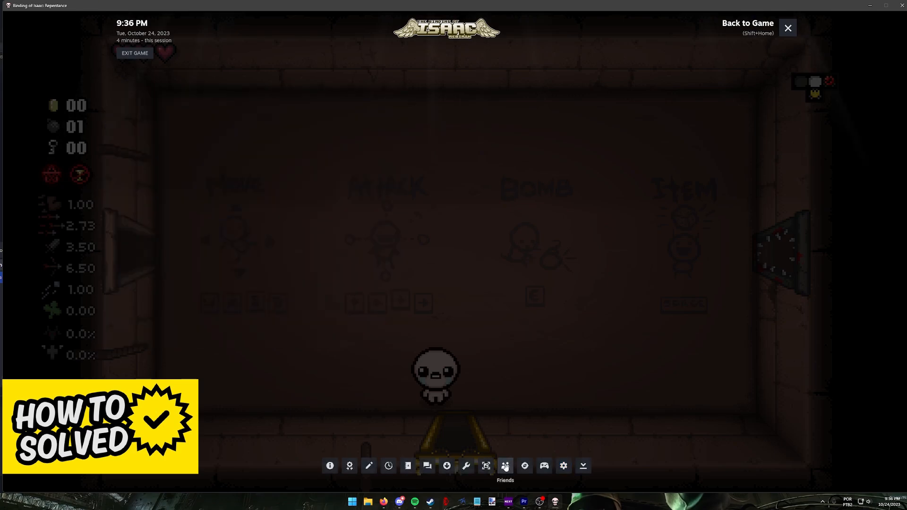
From the Friends list, choose Invite Anyone to Play to open a Remote Play session.
click(505, 465)
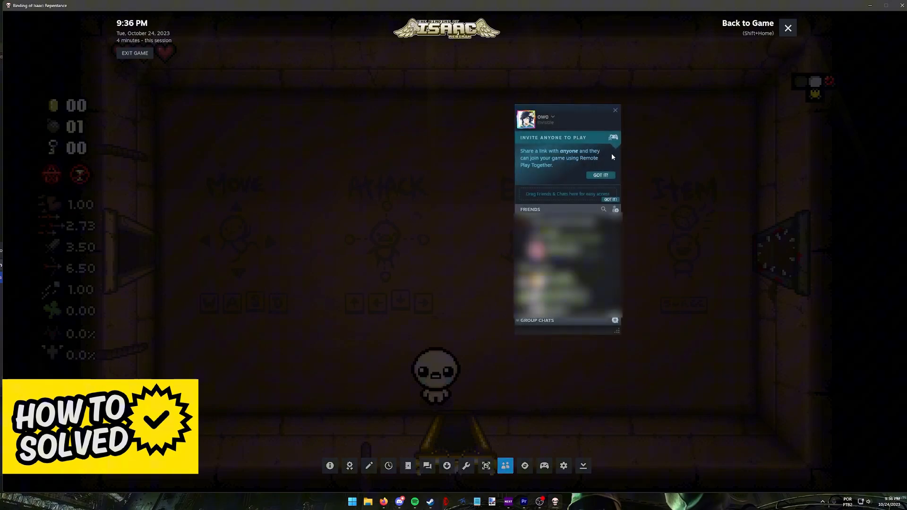
mouse_move(585, 146)
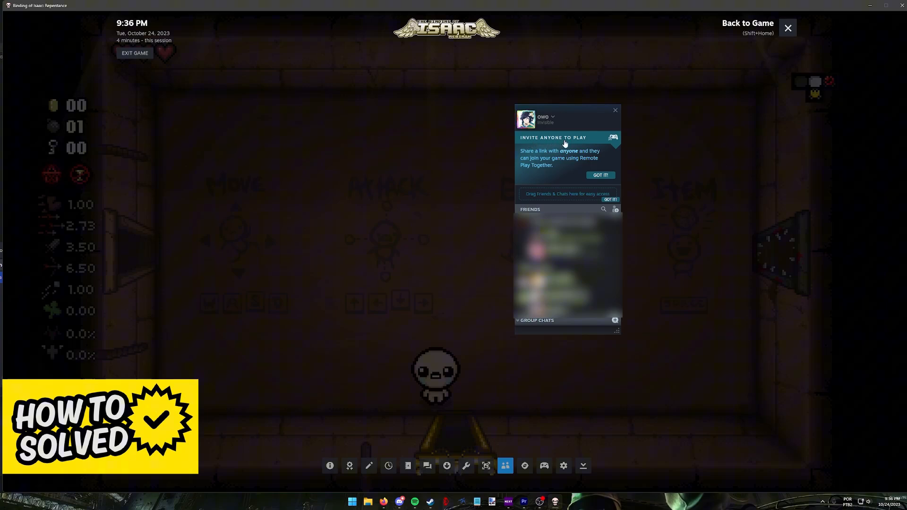
click(614, 137)
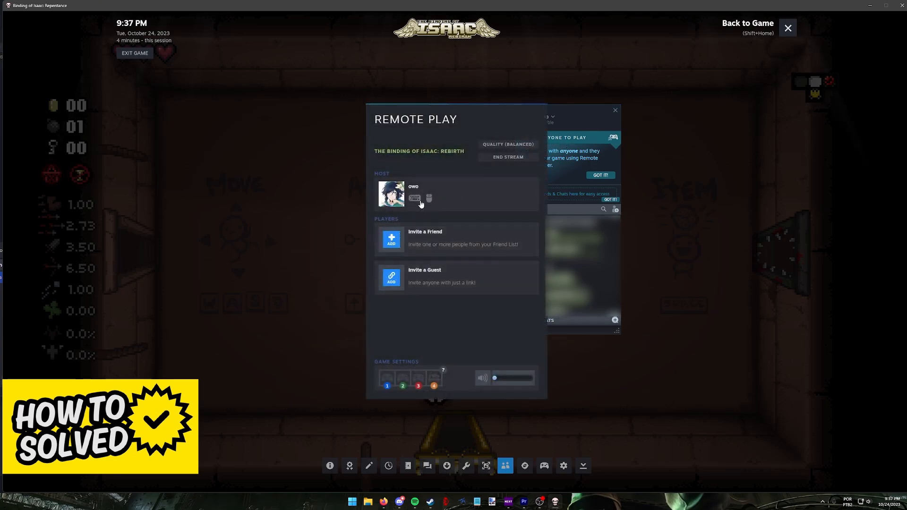
mouse_move(436, 244)
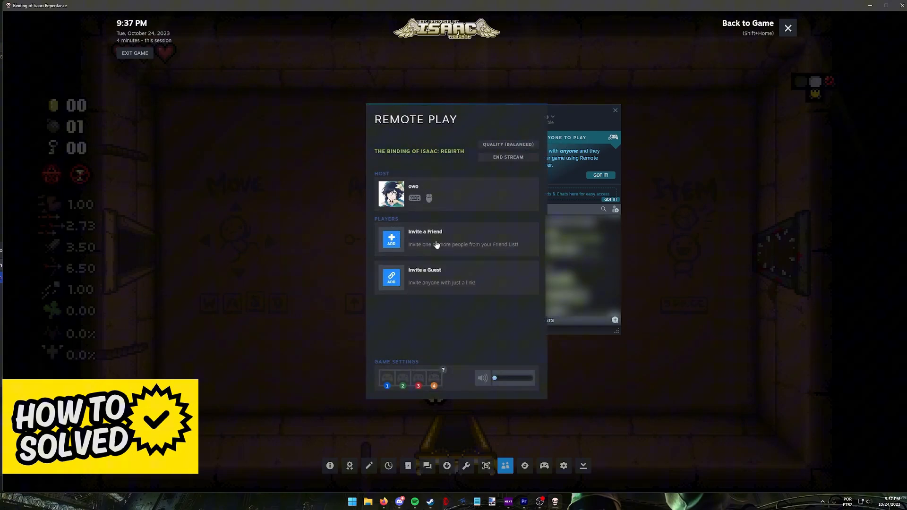
mouse_move(441, 306)
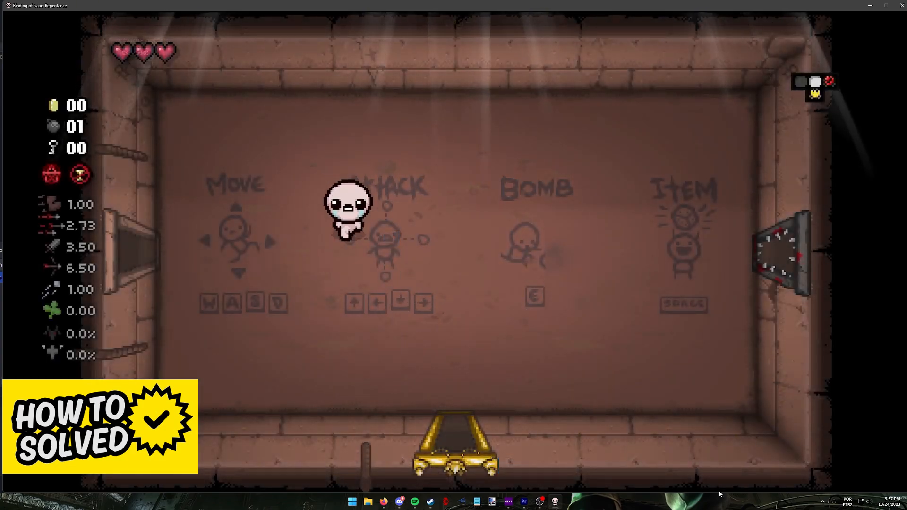
Walk Isaac down and back up around the tutorial room.
key(s)
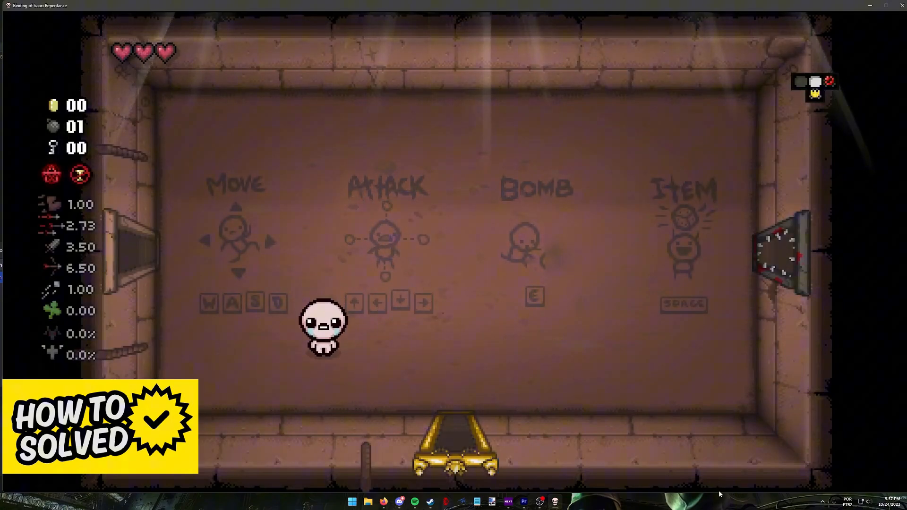
key(w)
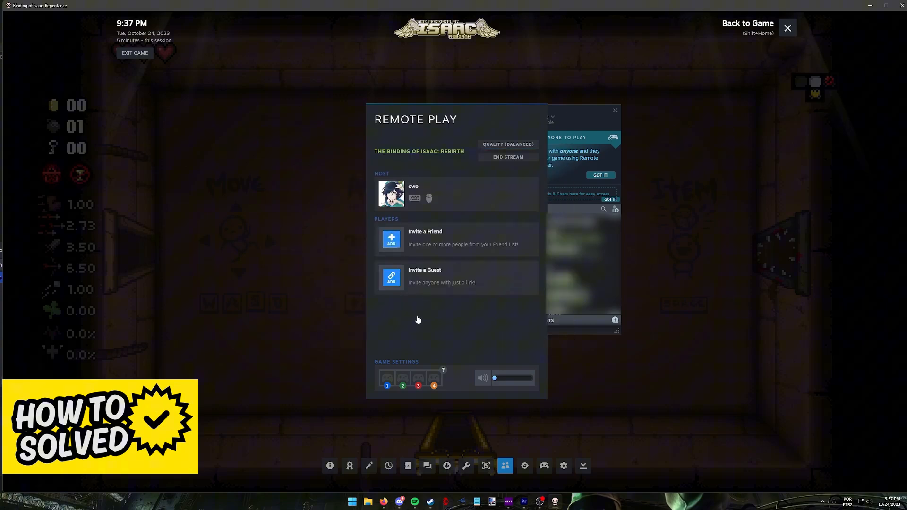
mouse_move(388, 382)
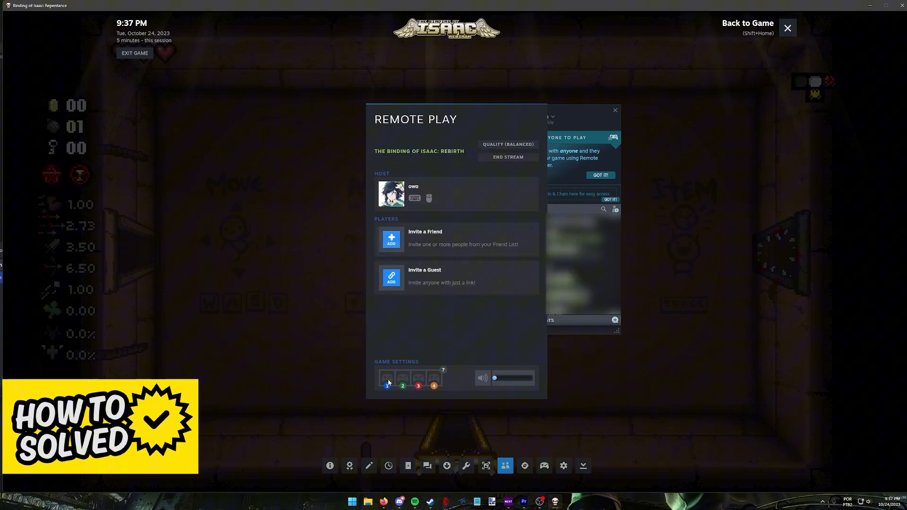
mouse_move(417, 382)
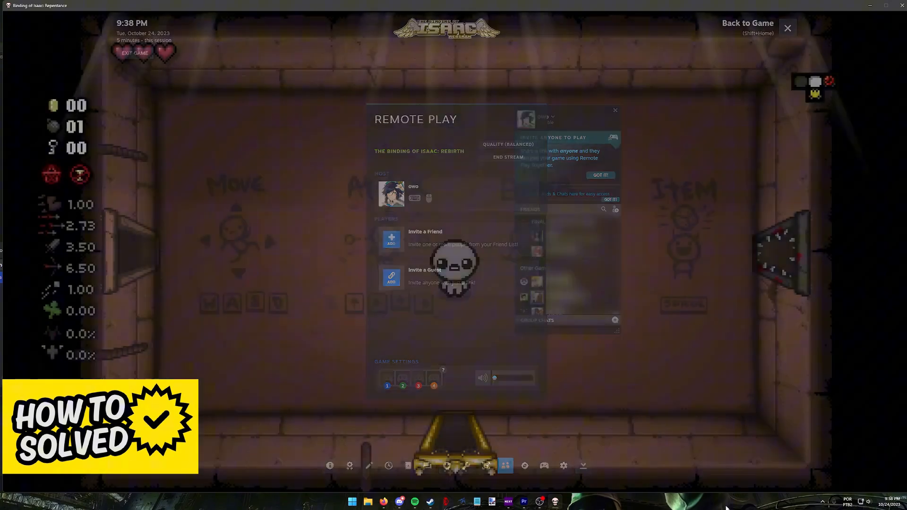
Close the Remote Play overlay and walk Isaac around the tutorial room with WASD.
click(615, 110)
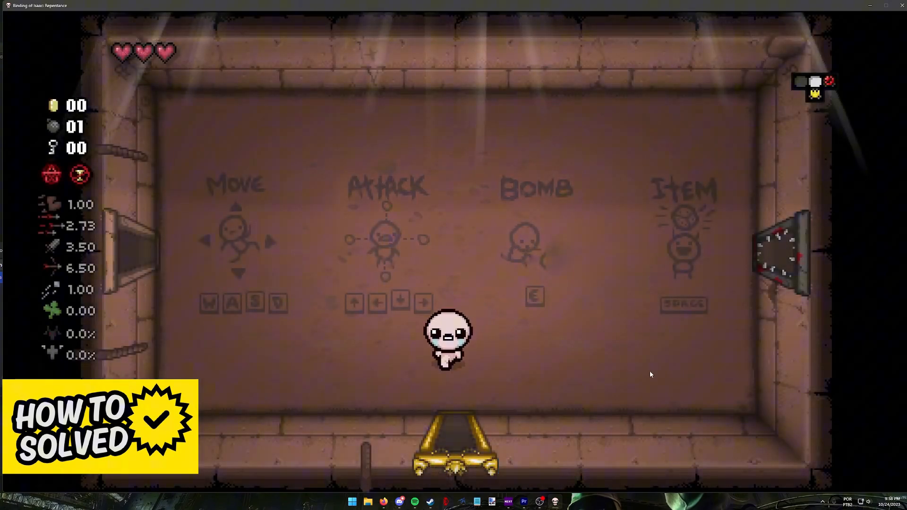
key(d)
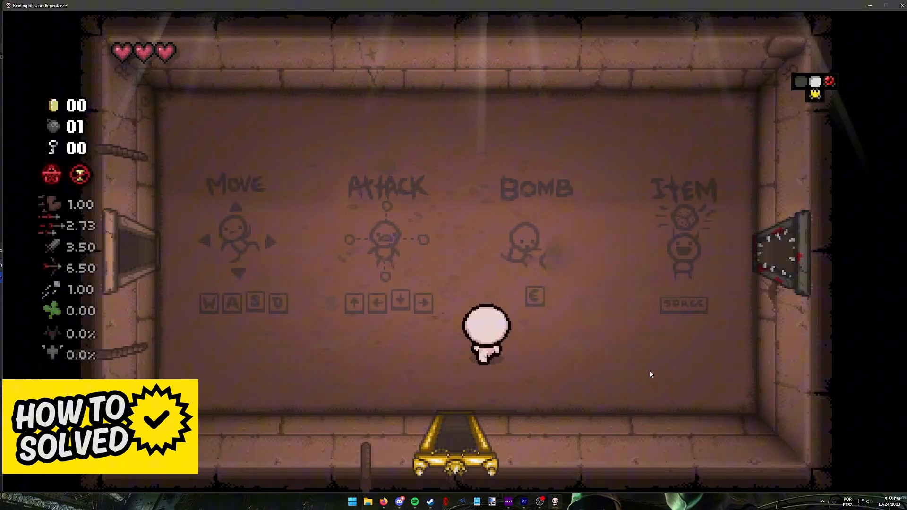
key(a)
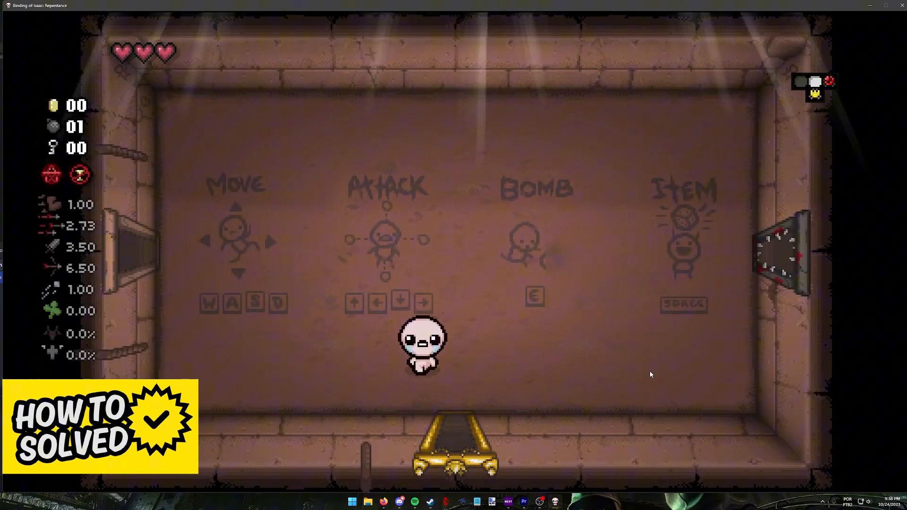
key(w)
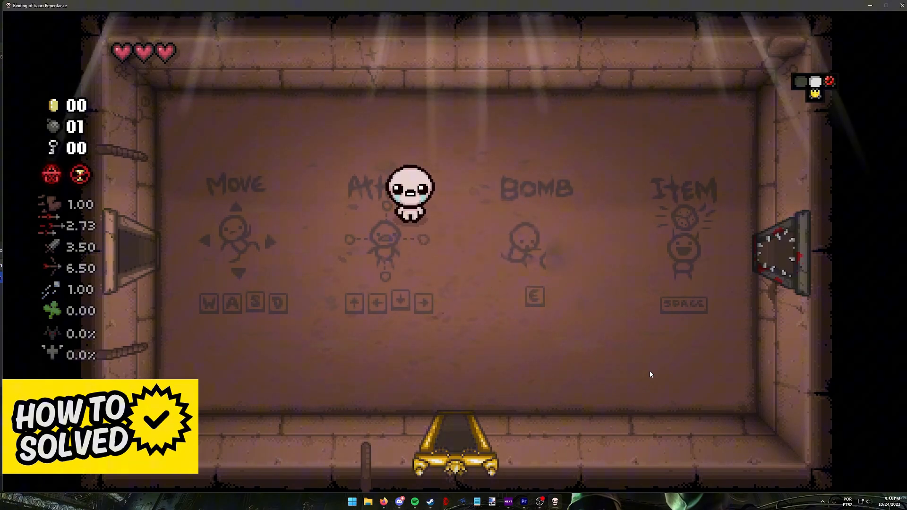
key(w)
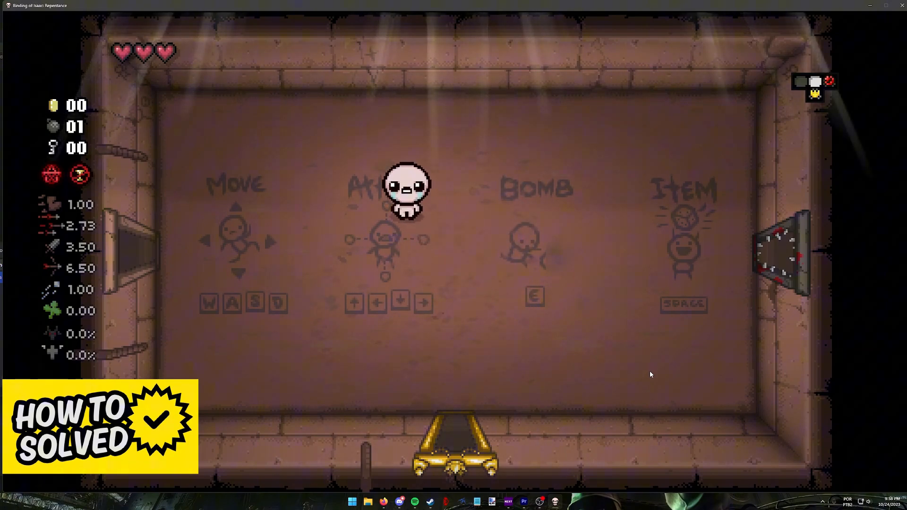